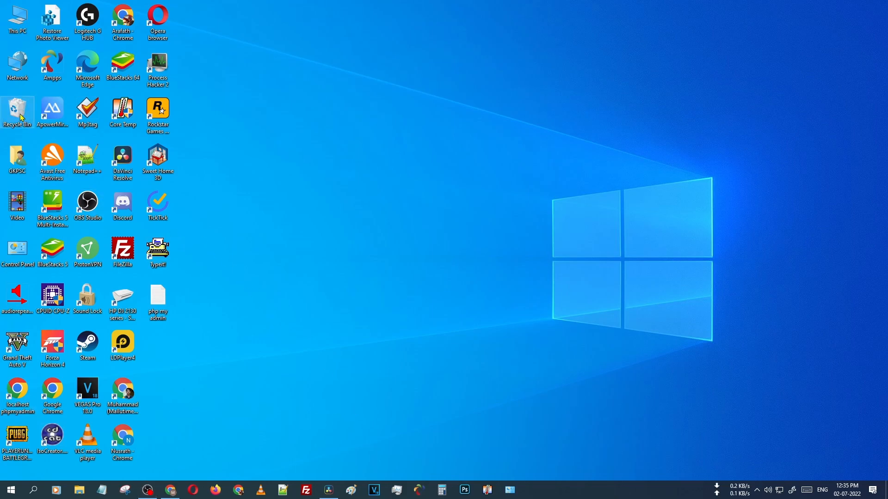
Step: Open the Recycle Bin and browse its deleted files, selecting an Android News App image
double_click(17, 110)
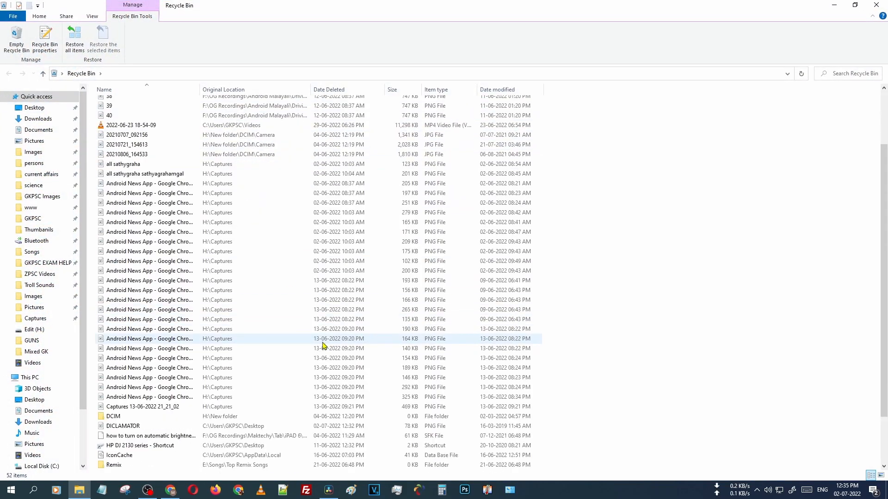
scroll("down", 3)
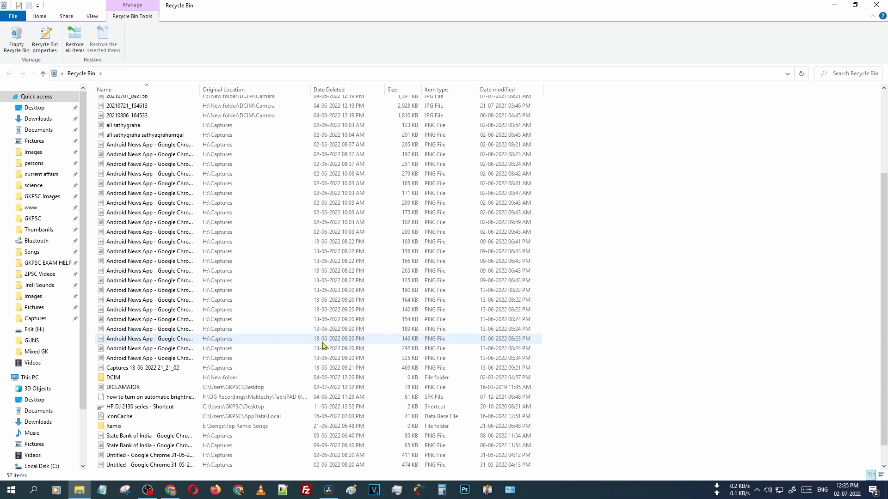
scroll("up", 3)
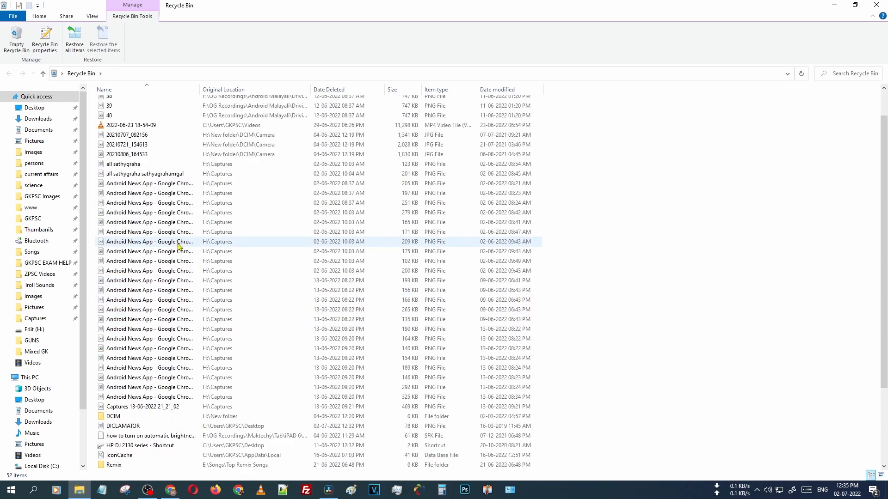
scroll("up", 3)
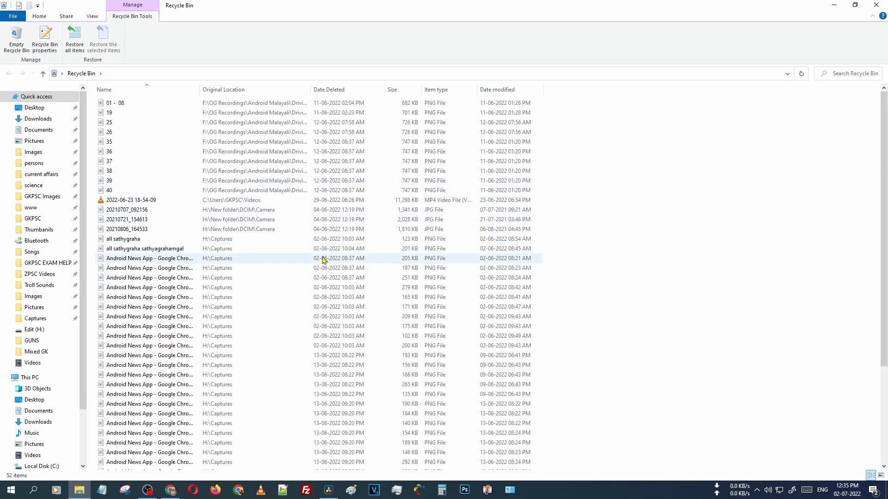
left_click(149, 258)
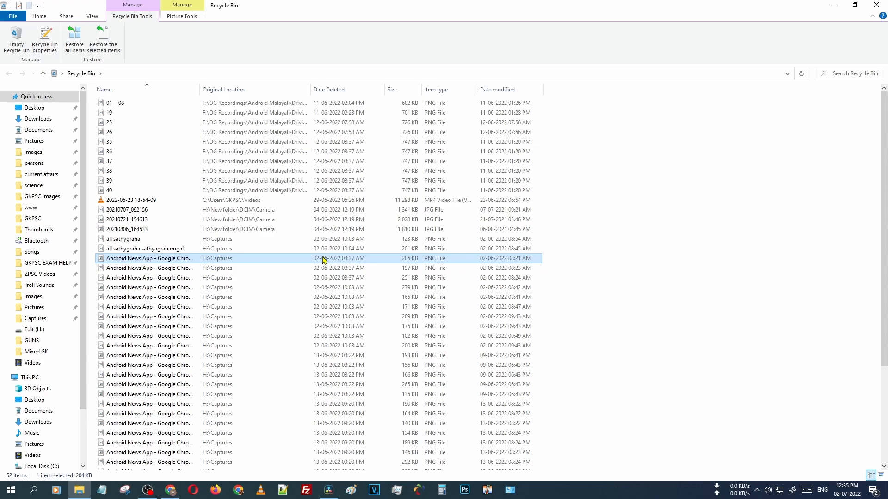
mouse_move(832, 27)
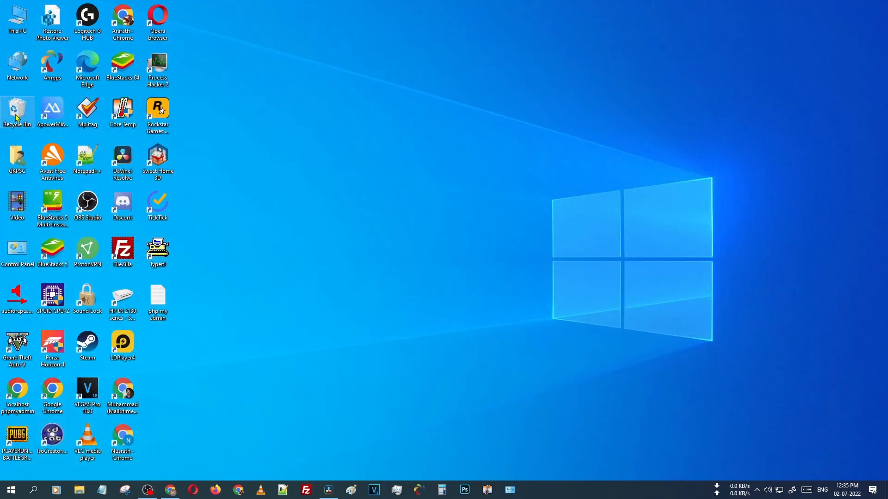
Step: Empty the Recycle Bin from its desktop icon, confirming permanent deletion of all 52 items
double_click(17, 110)
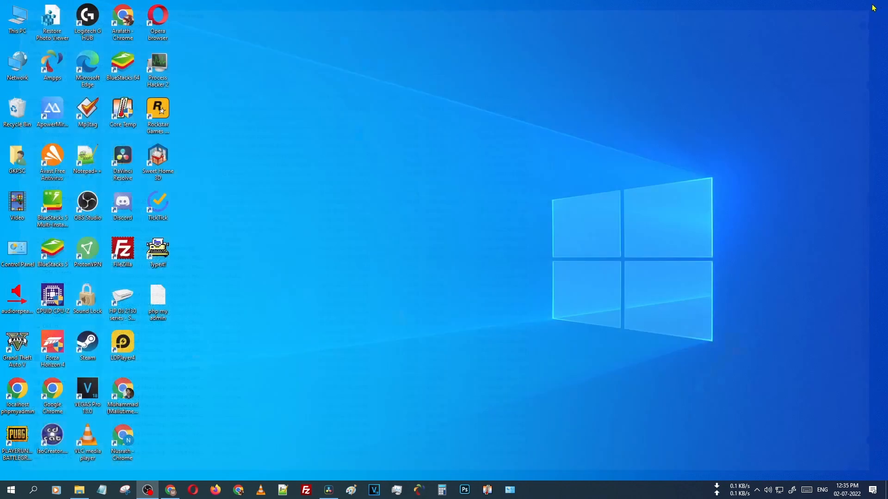
right_click(17, 110)
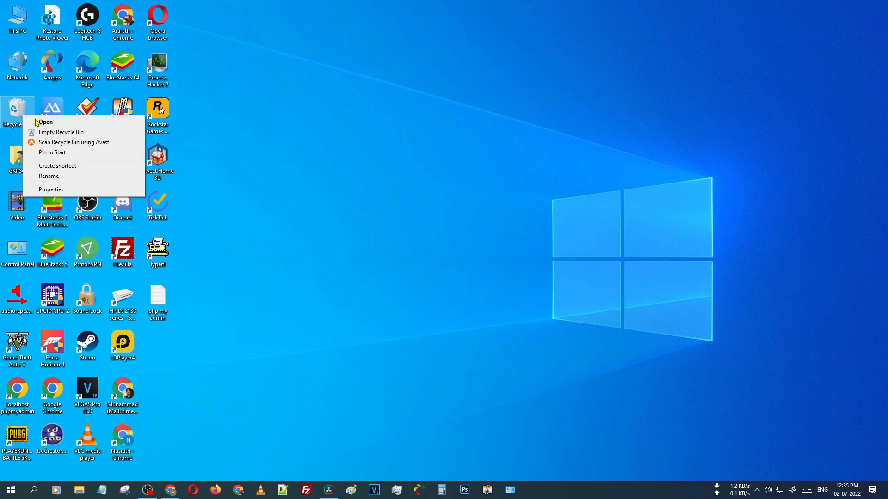
mouse_move(61, 132)
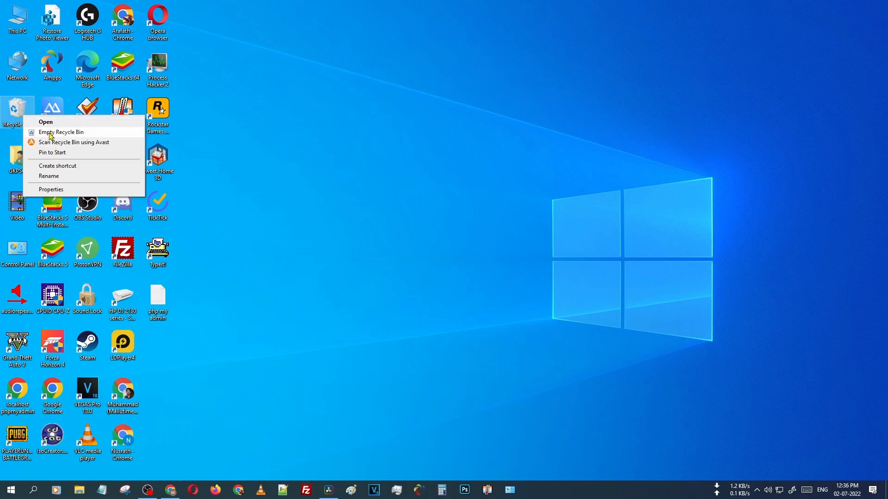
left_click(61, 132)
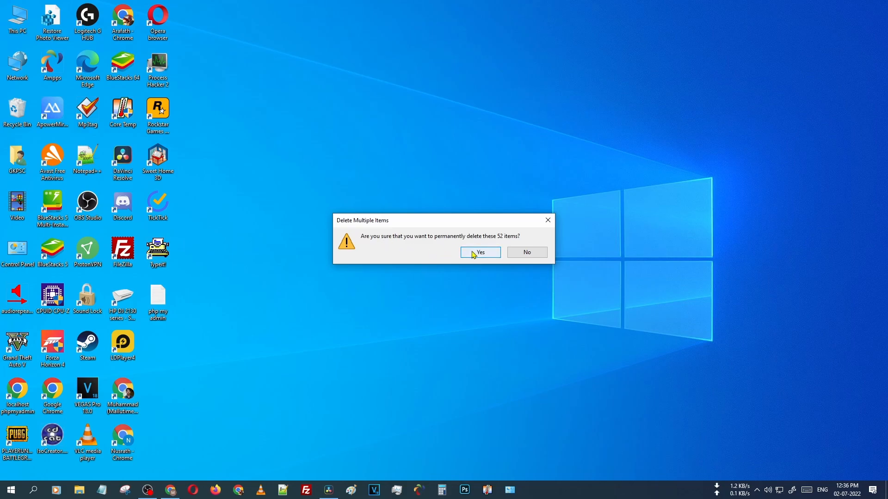
left_click(479, 252)
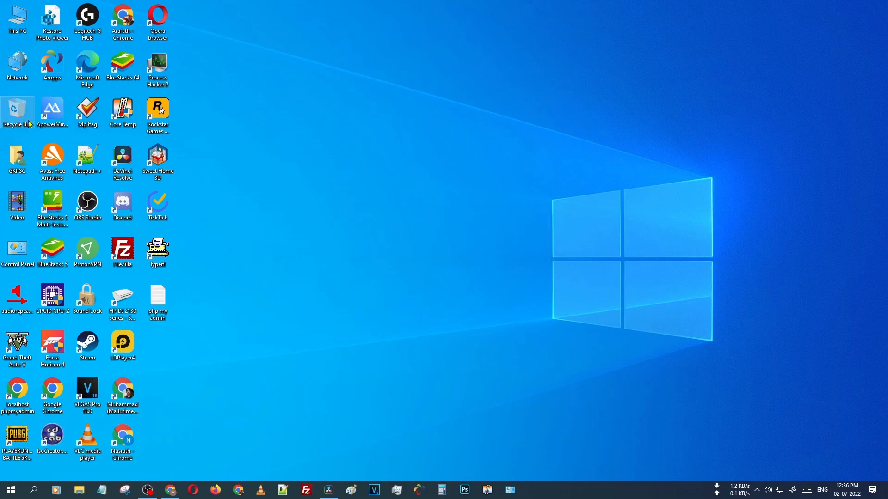
Step: Reopen the Recycle Bin and verify it shows 'This folder is empty.'
double_click(18, 107)
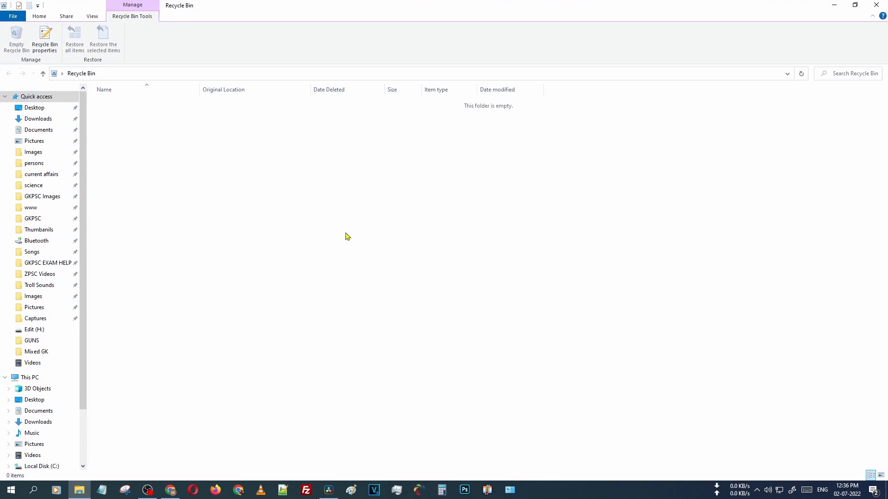
mouse_move(311, 300)
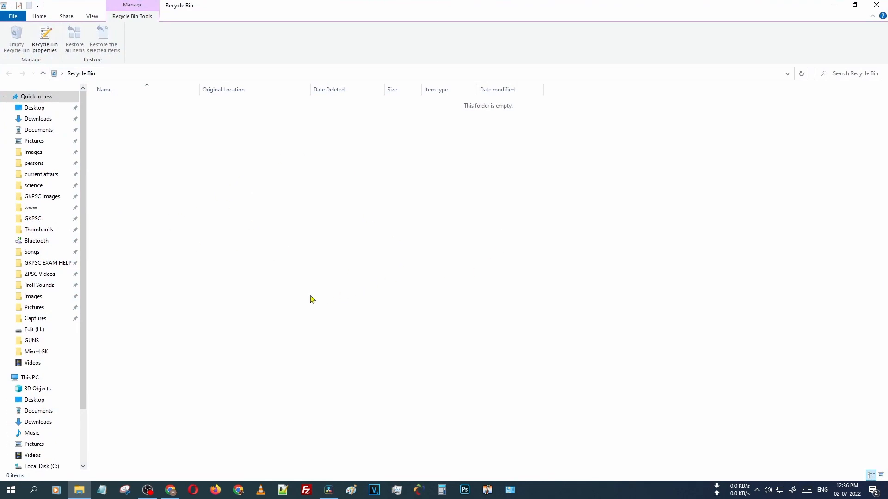